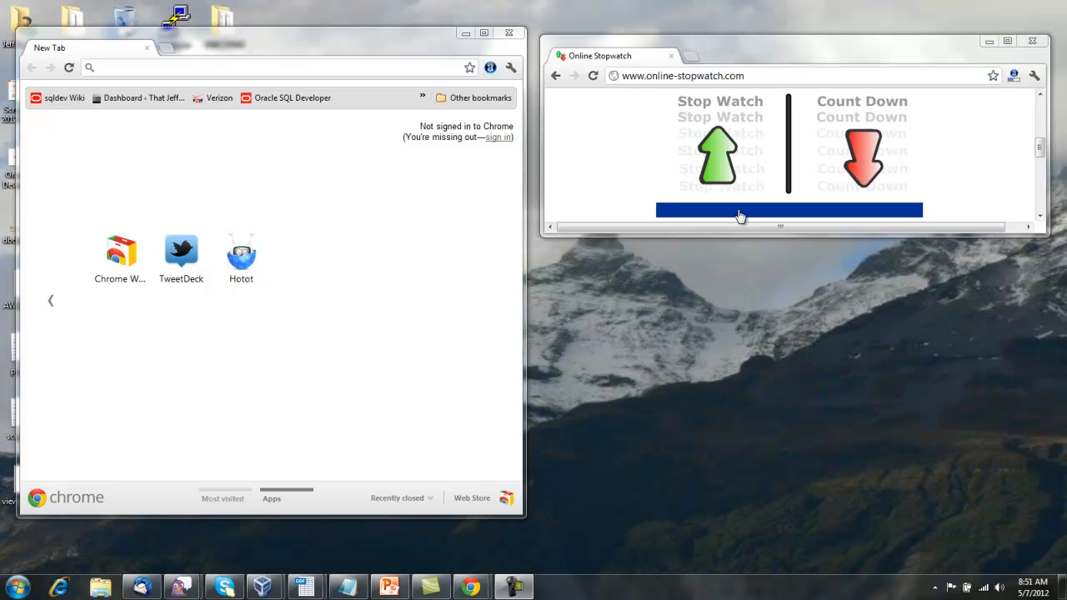
Search Google for 'oracle sql developer' and open Oracle's SQL Developer overview page
{"action": "left_click", "coordinate": [718, 155]}
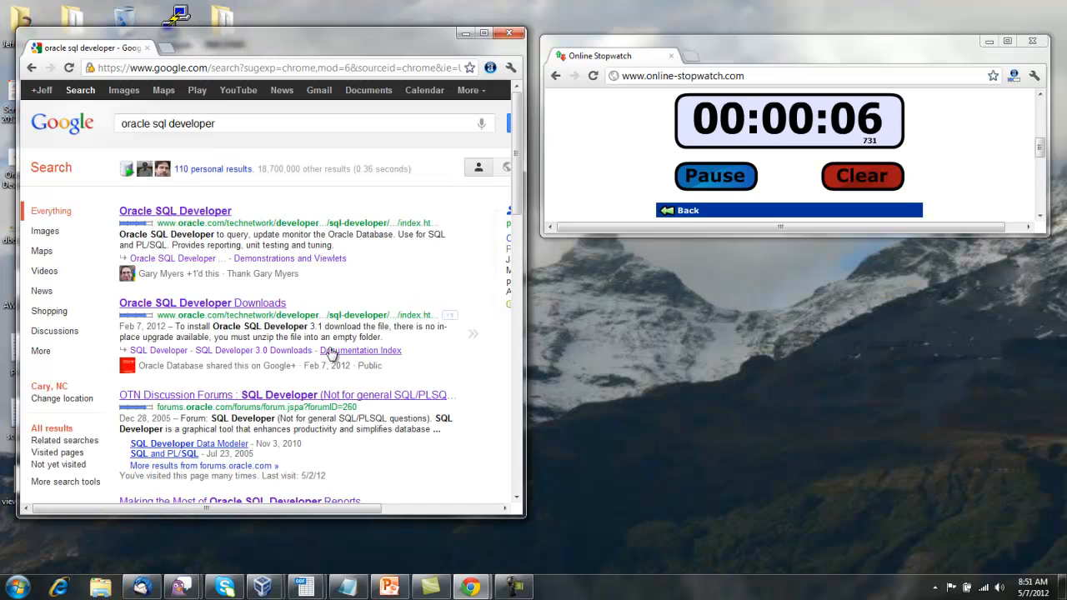
{"action": "left_click", "coordinate": [175, 210]}
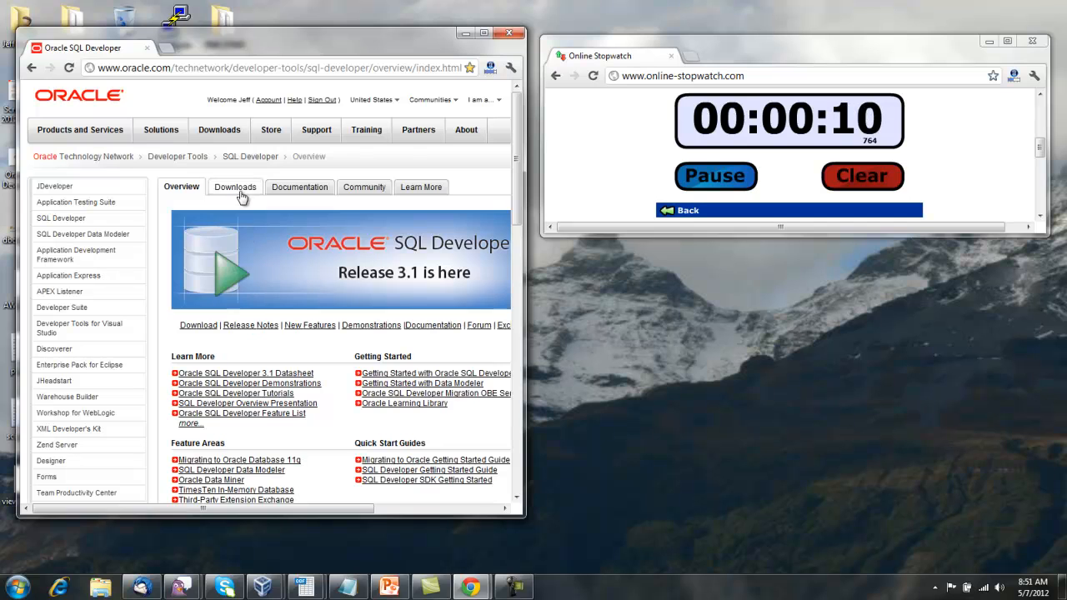
Accept the OTN License Agreement on the SQL Developer 3.1 downloads page and browse the platform files
{"action": "left_click", "coordinate": [234, 187]}
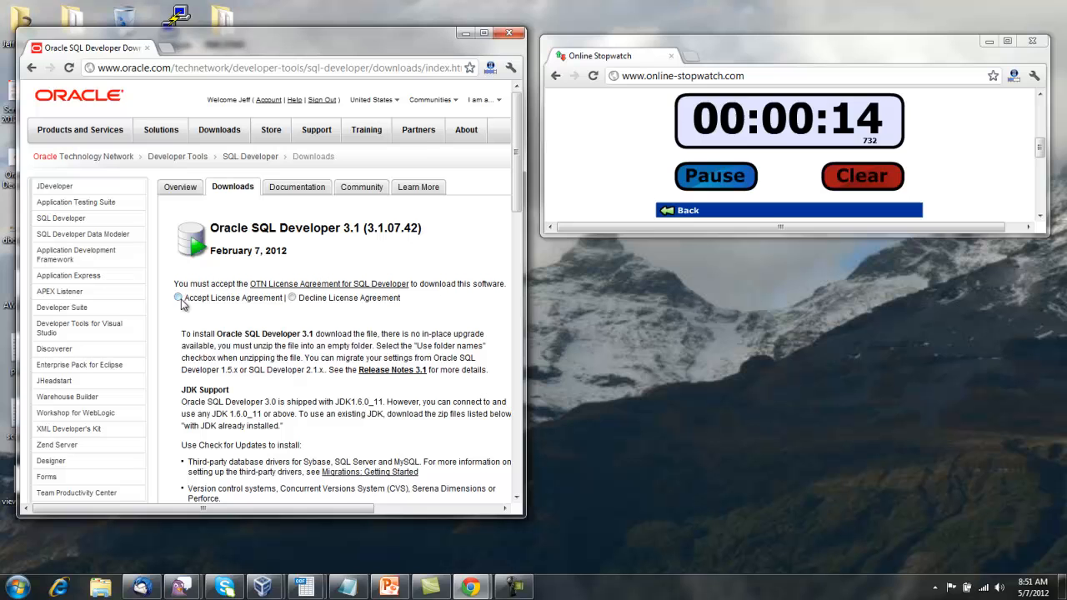
{"action": "left_click", "coordinate": [178, 298]}
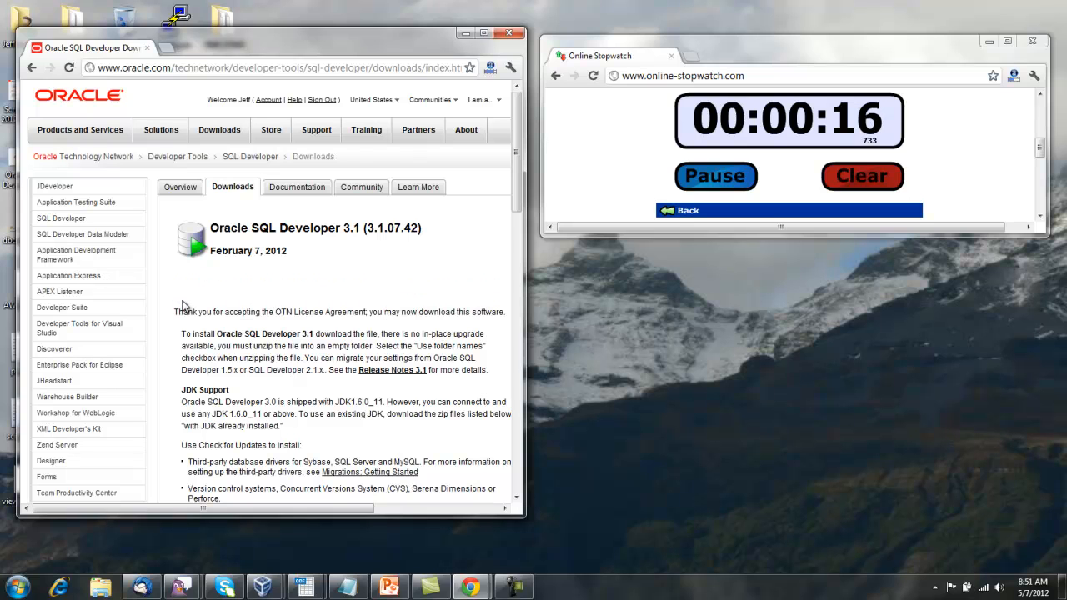
{"action": "mouse_move", "coordinate": [275, 304]}
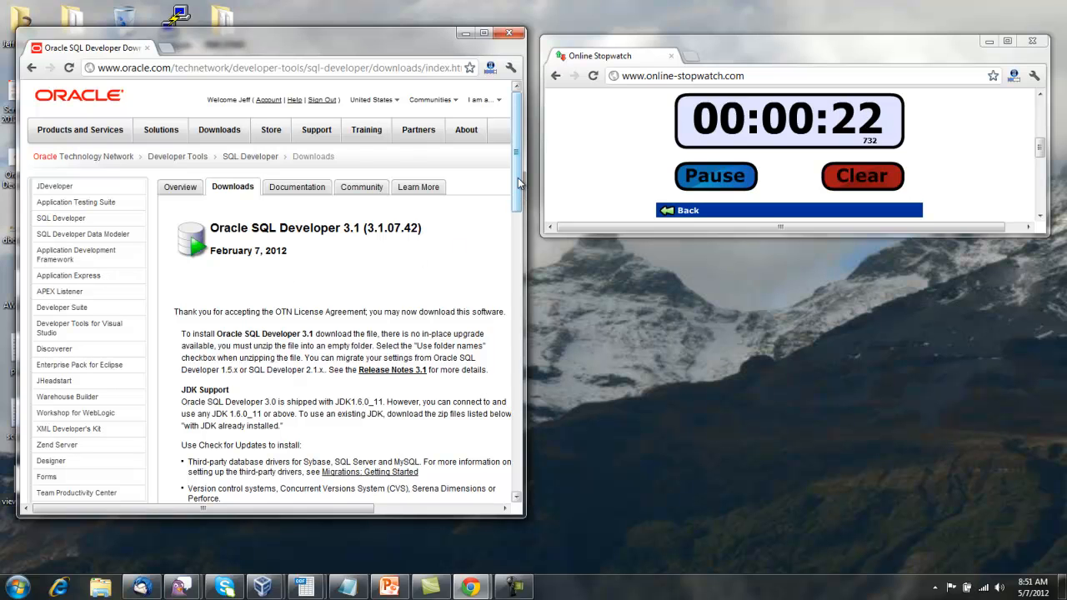
{"action": "scroll", "scroll_direction": "down", "scroll_amount": 3}
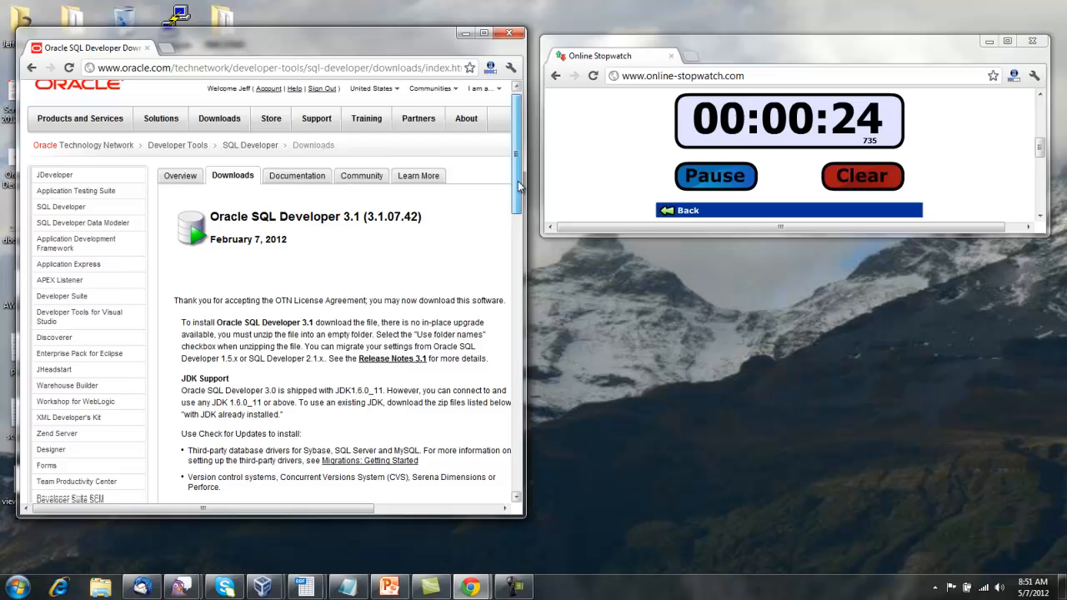
{"action": "scroll", "scroll_direction": "down", "scroll_amount": 3}
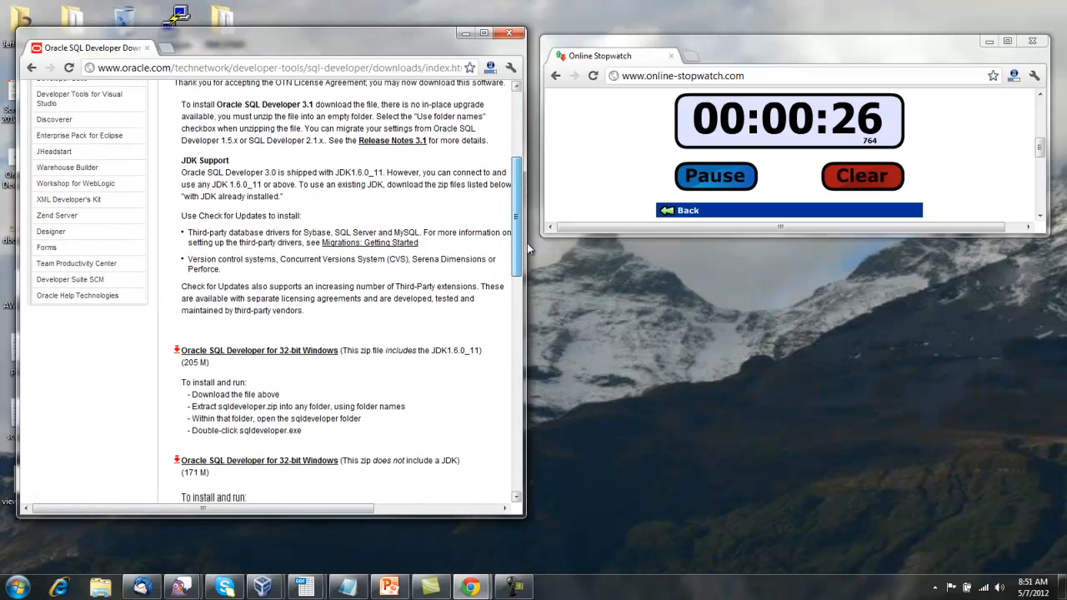
{"action": "scroll", "scroll_direction": "down", "scroll_amount": 3}
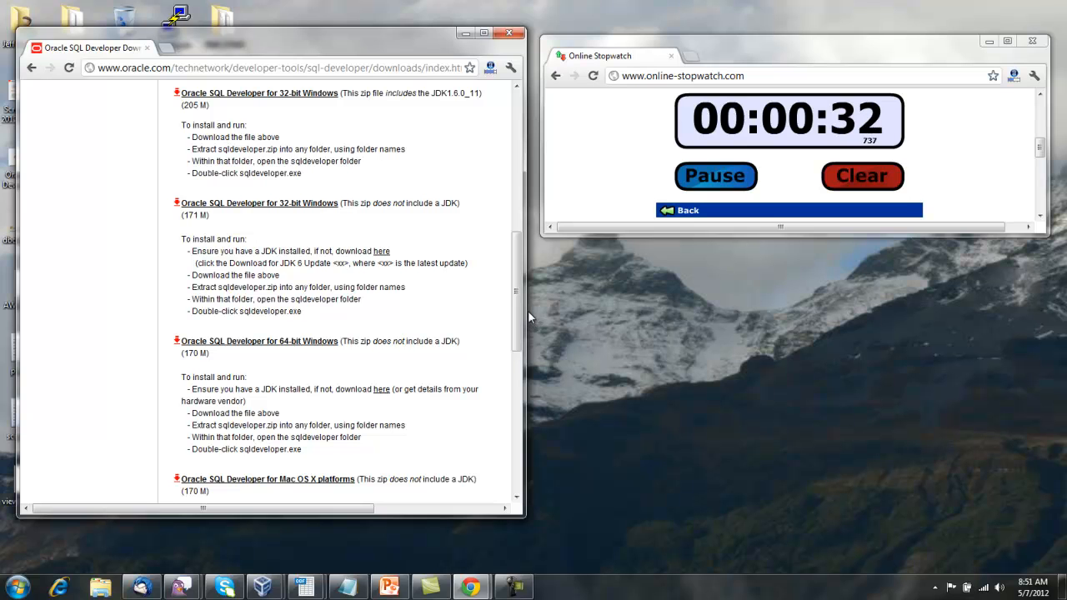
{"action": "scroll", "scroll_direction": "down", "scroll_amount": 3}
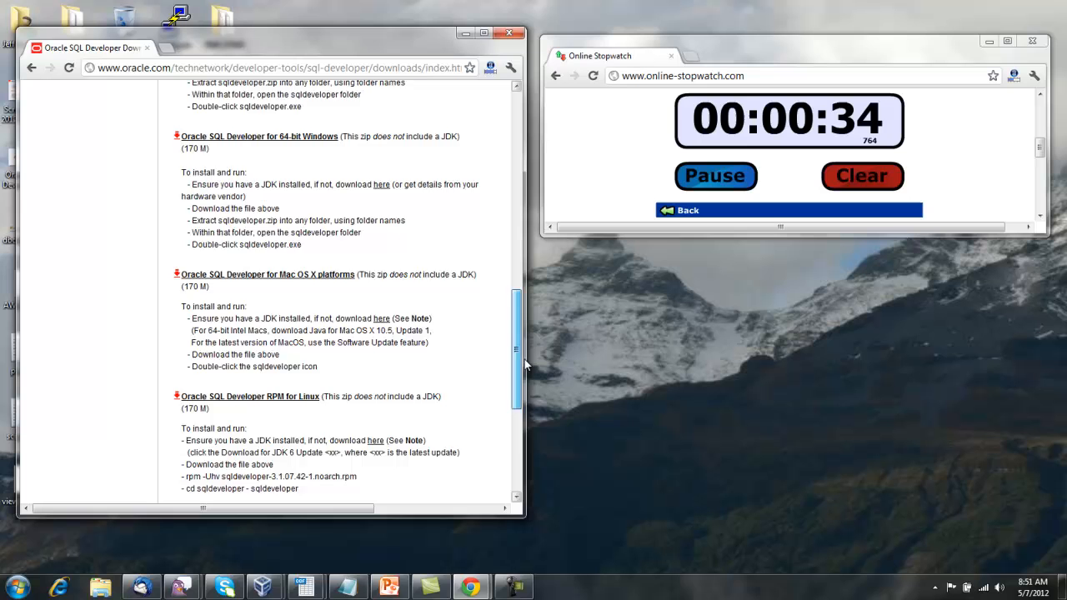
{"action": "scroll", "scroll_direction": "down", "scroll_amount": 3}
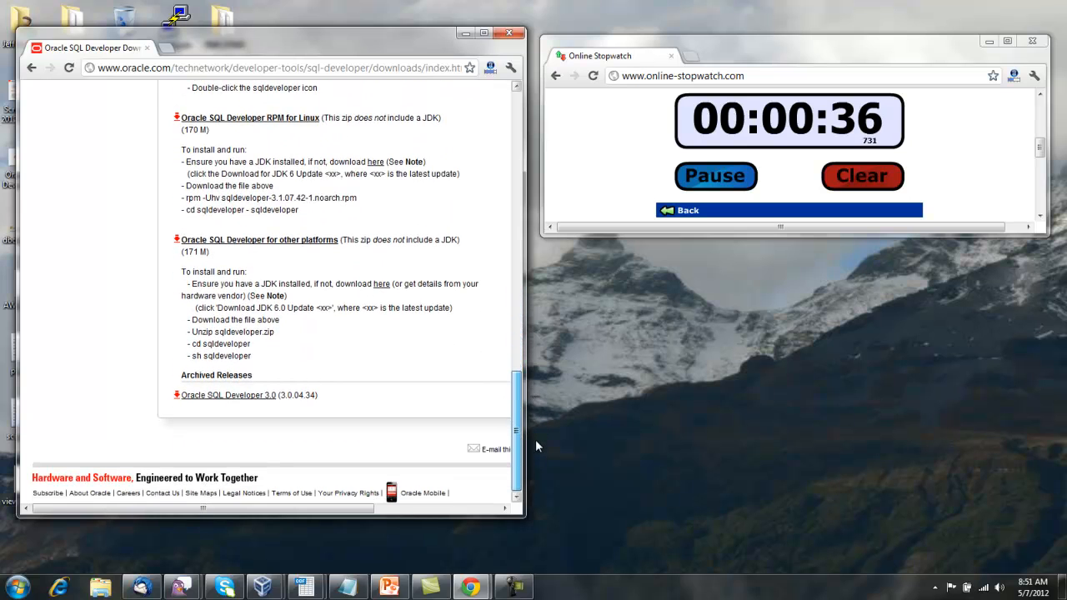
{"action": "scroll", "scroll_direction": "up", "scroll_amount": 3}
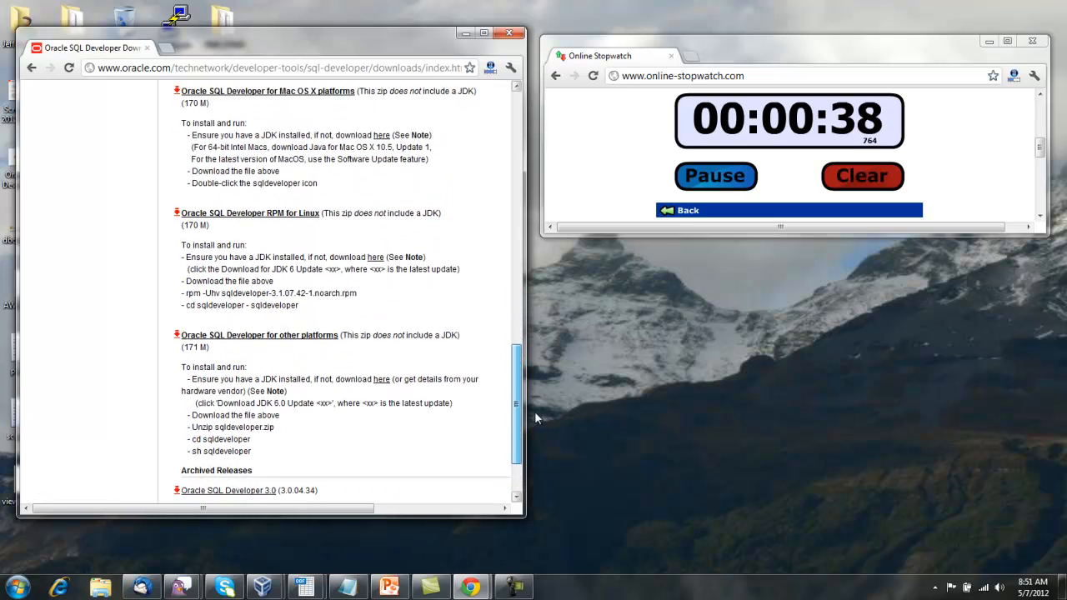
{"action": "scroll", "scroll_direction": "up", "scroll_amount": 3}
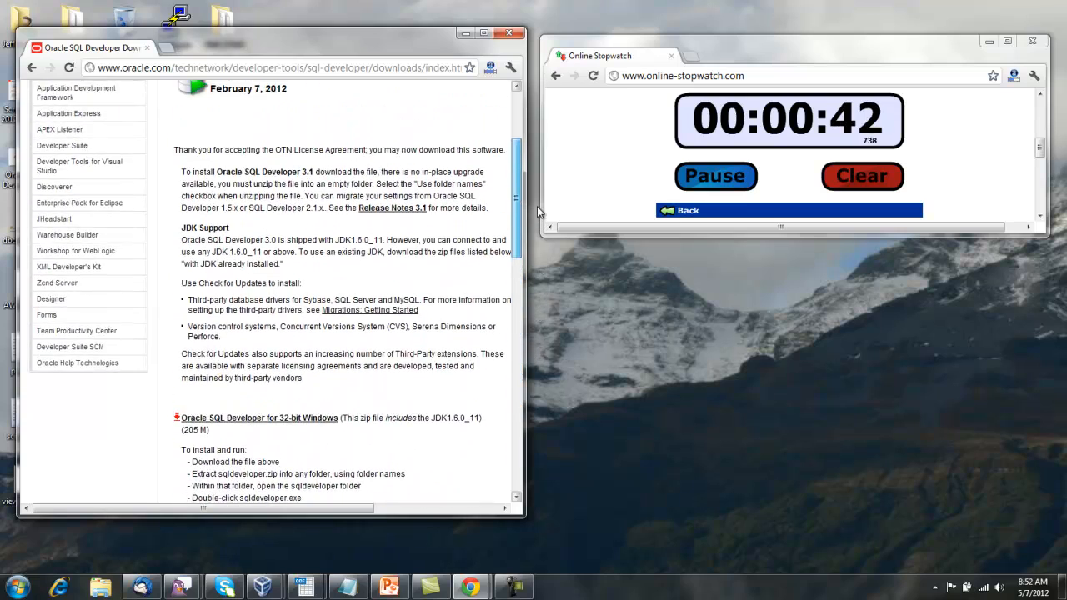
{"action": "scroll", "scroll_direction": "down", "scroll_amount": 3}
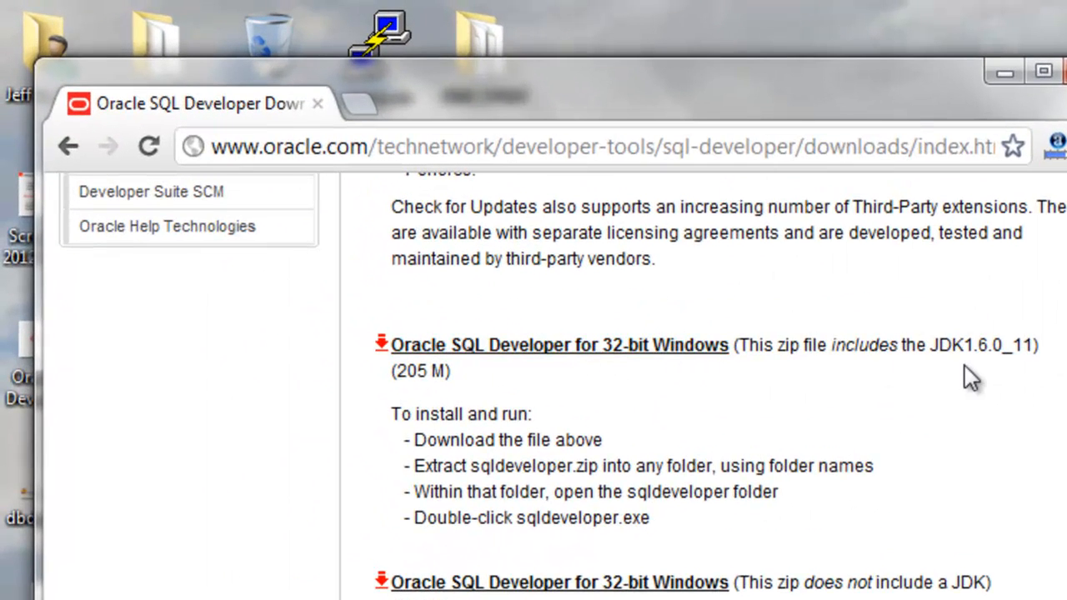
{"action": "mouse_move", "coordinate": [967, 375]}
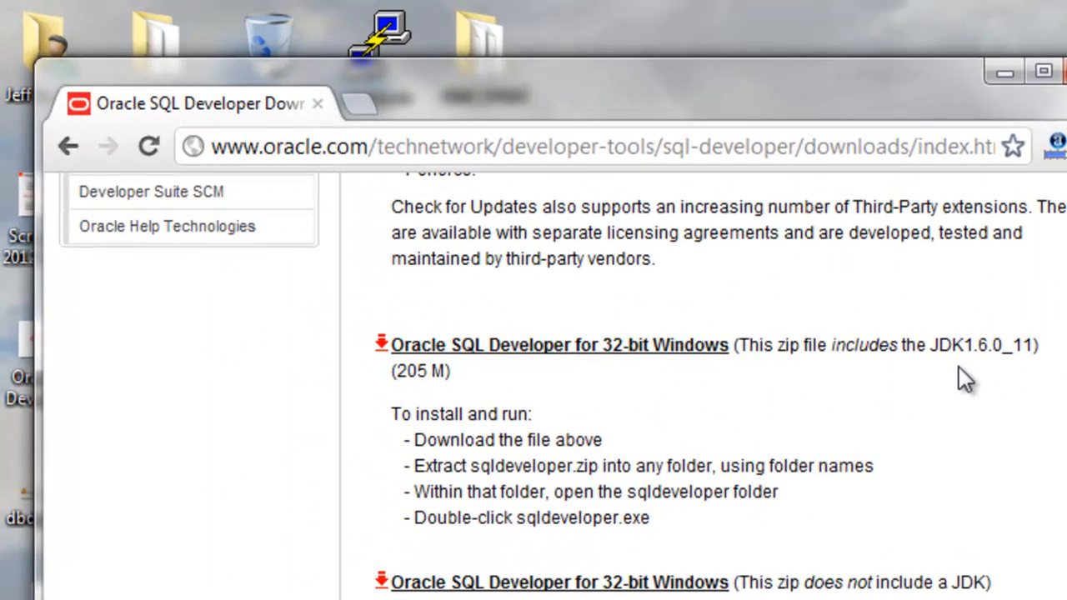
Download sqldeveloper-3.1.07.42.zip, the 32-bit Windows package that includes the JDK
{"action": "left_click", "coordinate": [558, 345]}
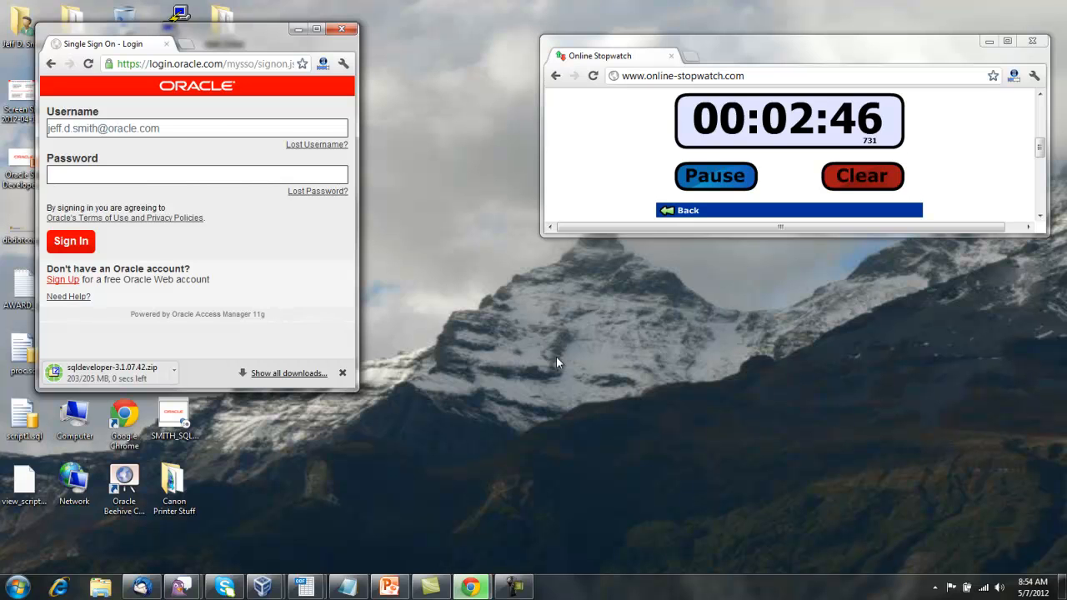
{"action": "mouse_move", "coordinate": [125, 421]}
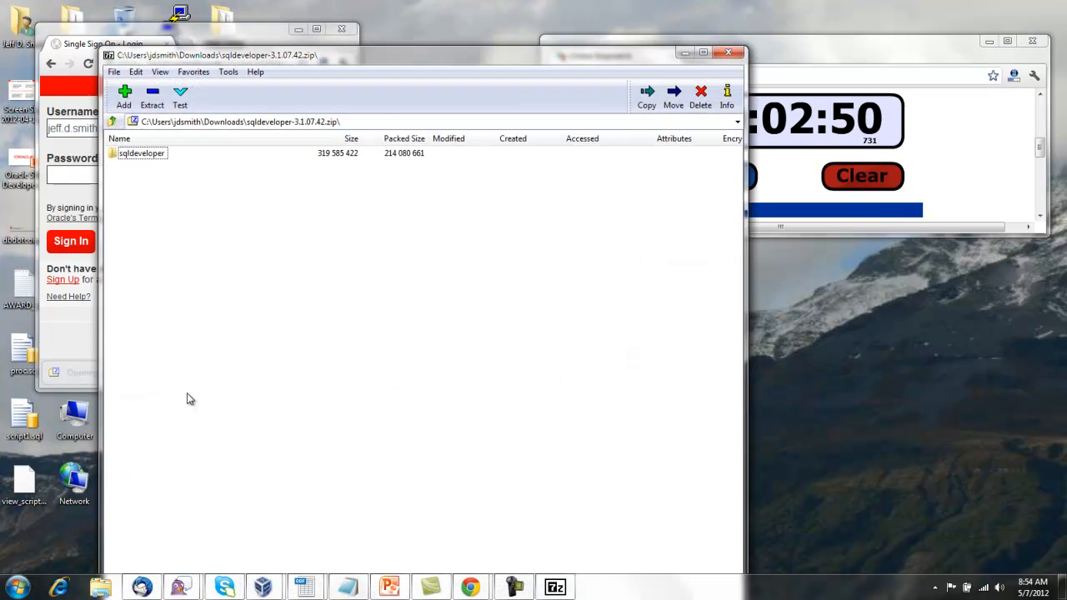
Extract the archive's sqldeveloper folder contents into Downloads\sqldev_Test with 7-Zip
{"action": "double_click", "coordinate": [142, 153]}
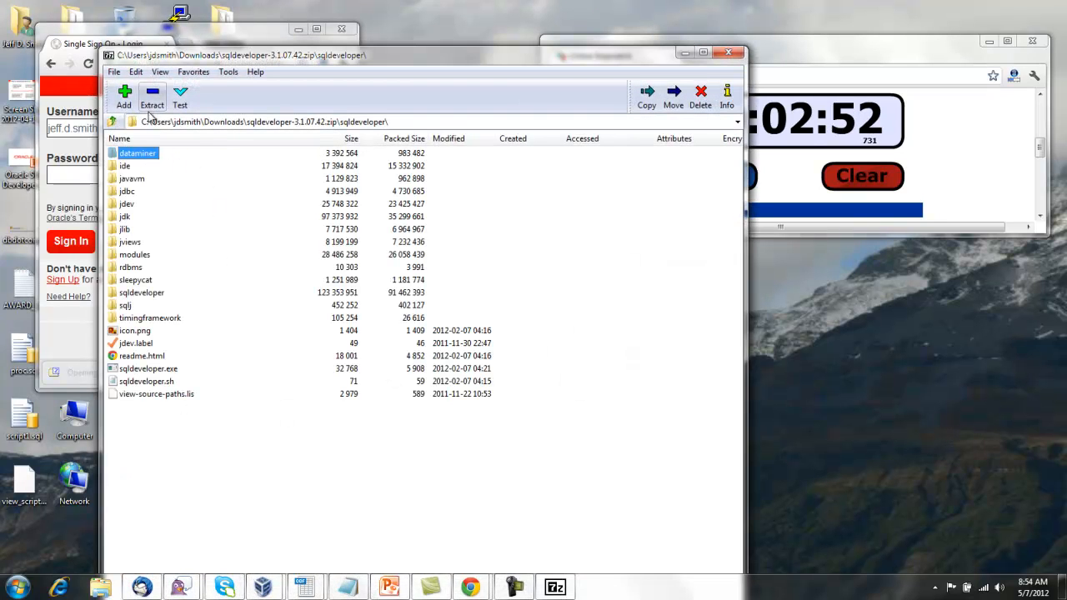
{"action": "left_click", "coordinate": [153, 96]}
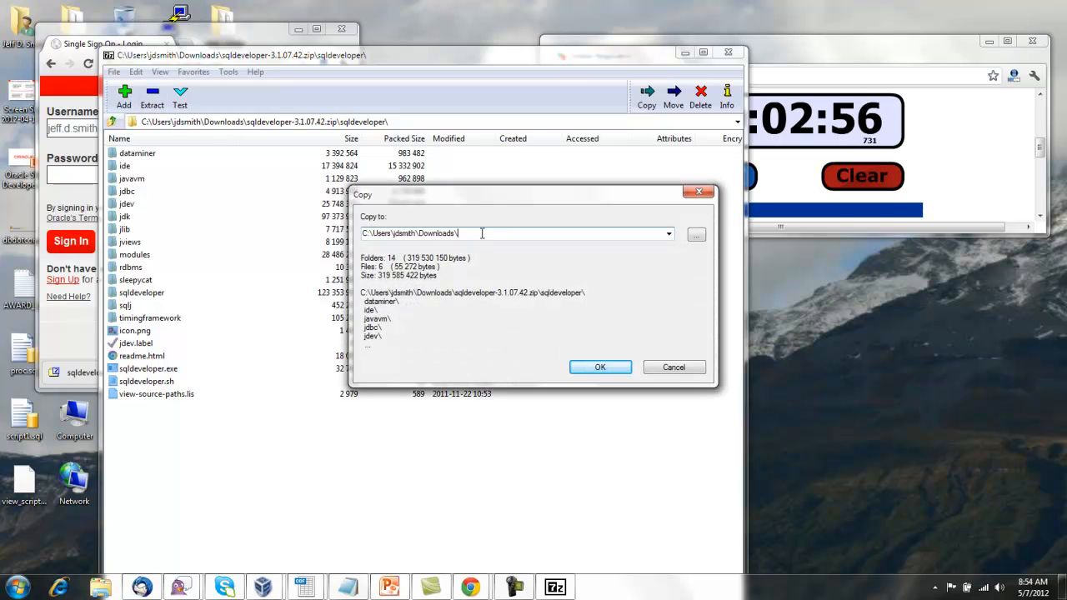
{"action": "type", "text": "sqldev_T"}
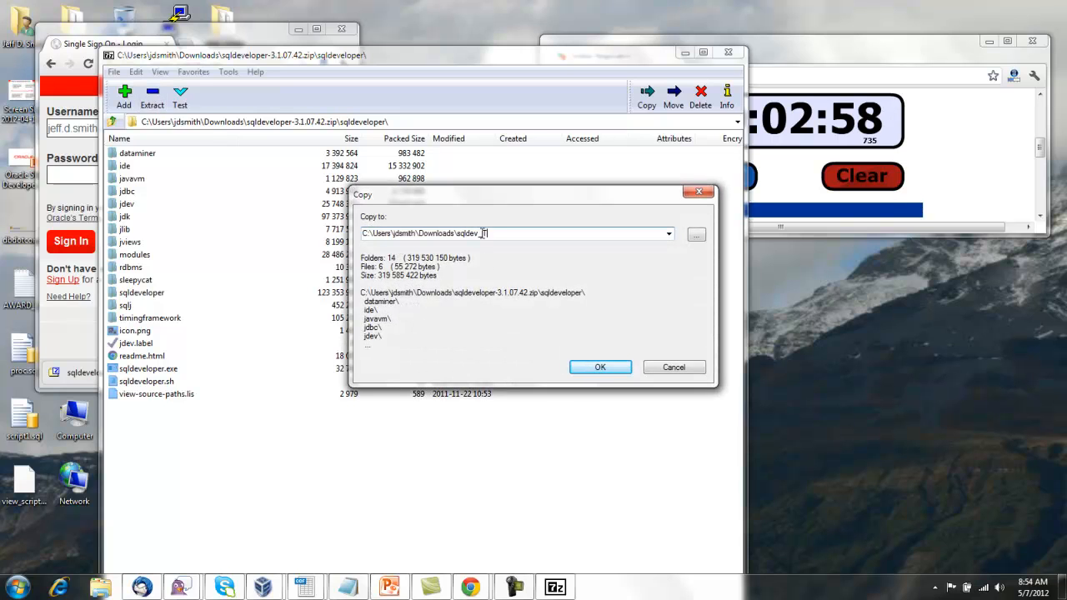
{"action": "left_click", "coordinate": [599, 366]}
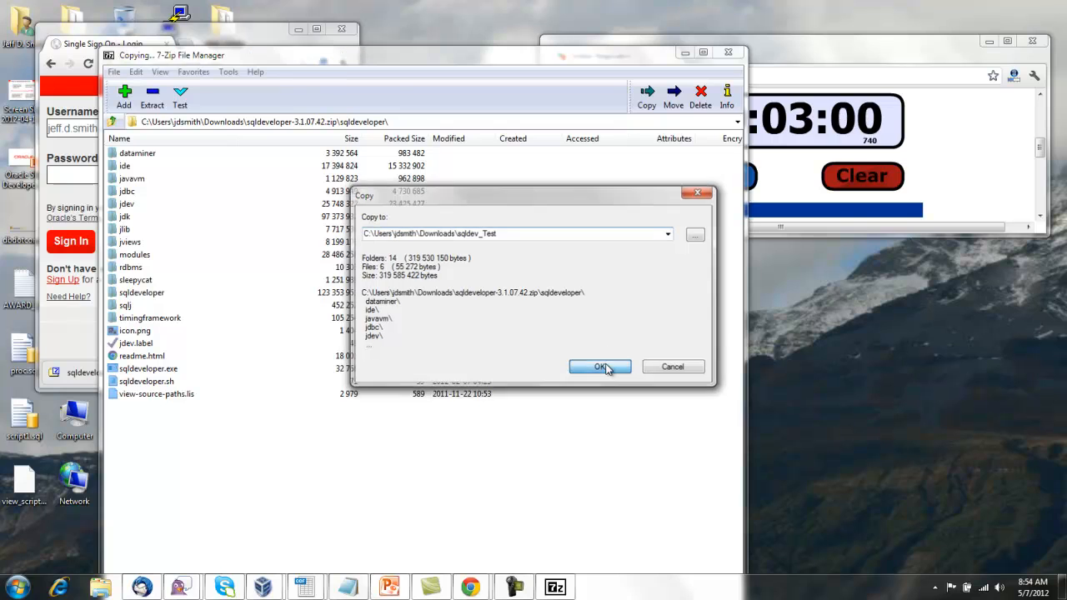
{"action": "left_click", "coordinate": [600, 367]}
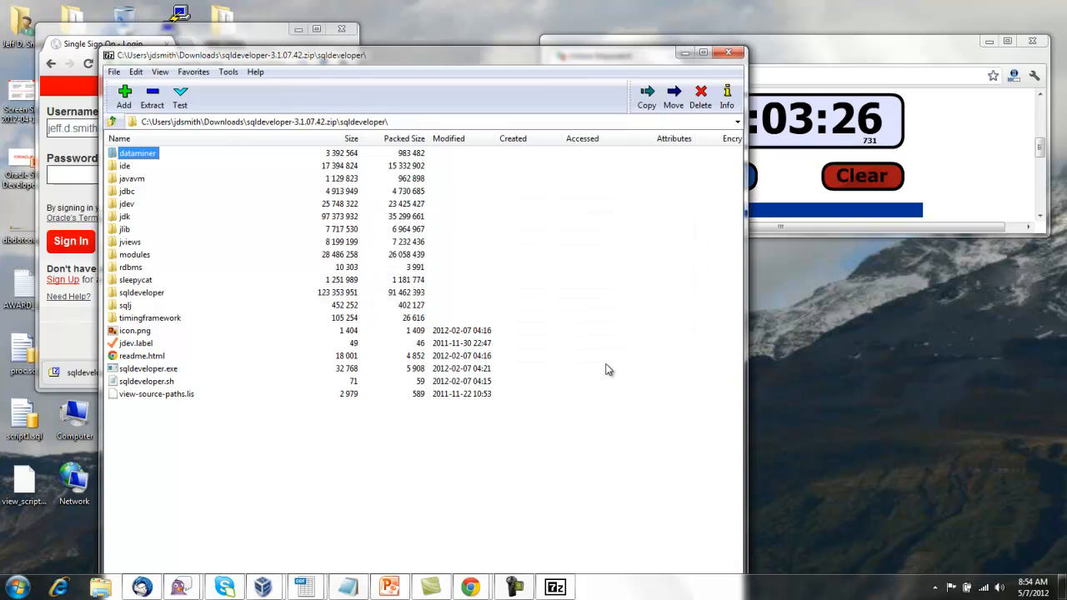
{"action": "mouse_move", "coordinate": [482, 270]}
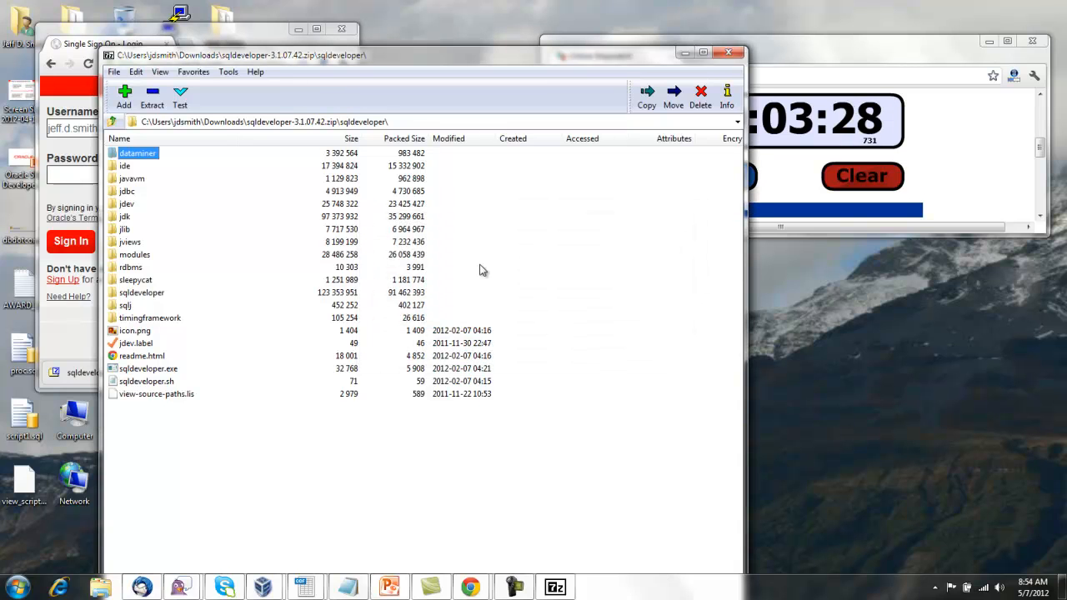
{"action": "mouse_move", "coordinate": [492, 98]}
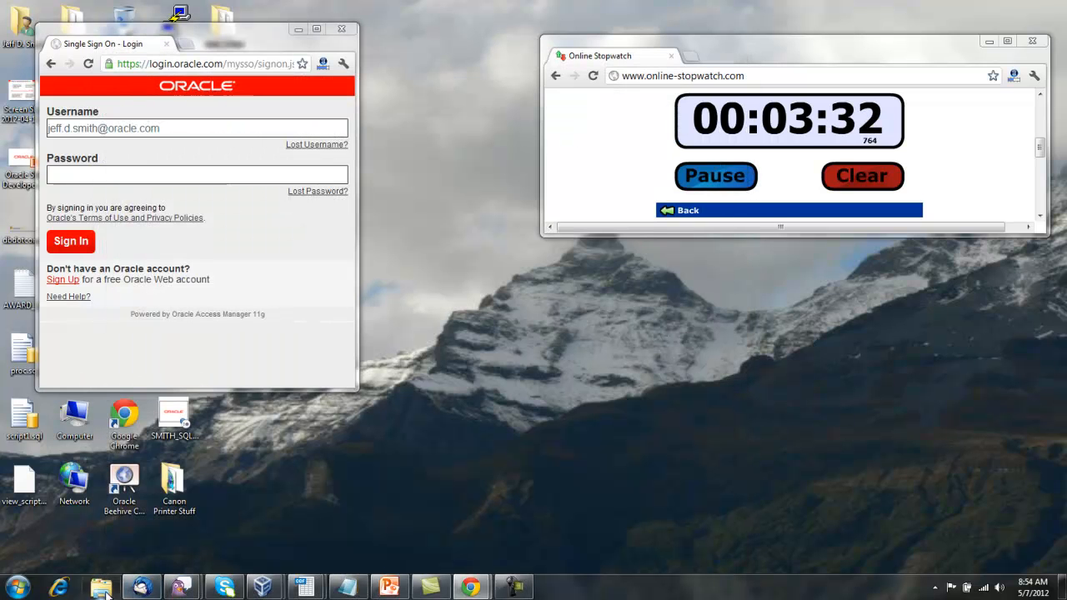
Browse to Downloads\sqldev_Test in Explorer and launch sqldeveloper.exe
{"action": "left_click", "coordinate": [102, 586]}
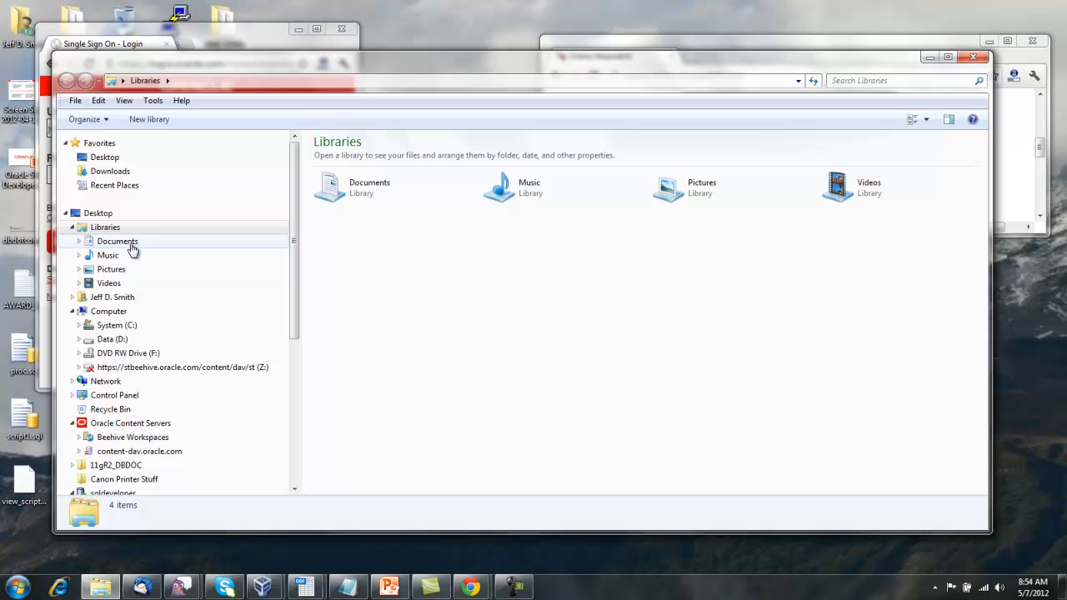
{"action": "left_click", "coordinate": [110, 171]}
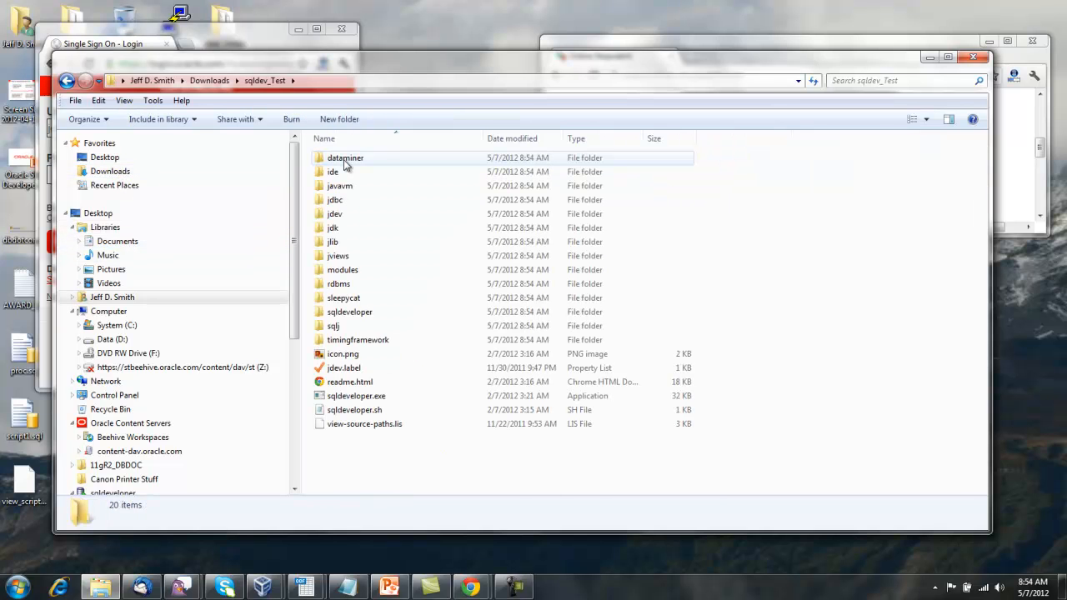
{"action": "left_click", "coordinate": [356, 395]}
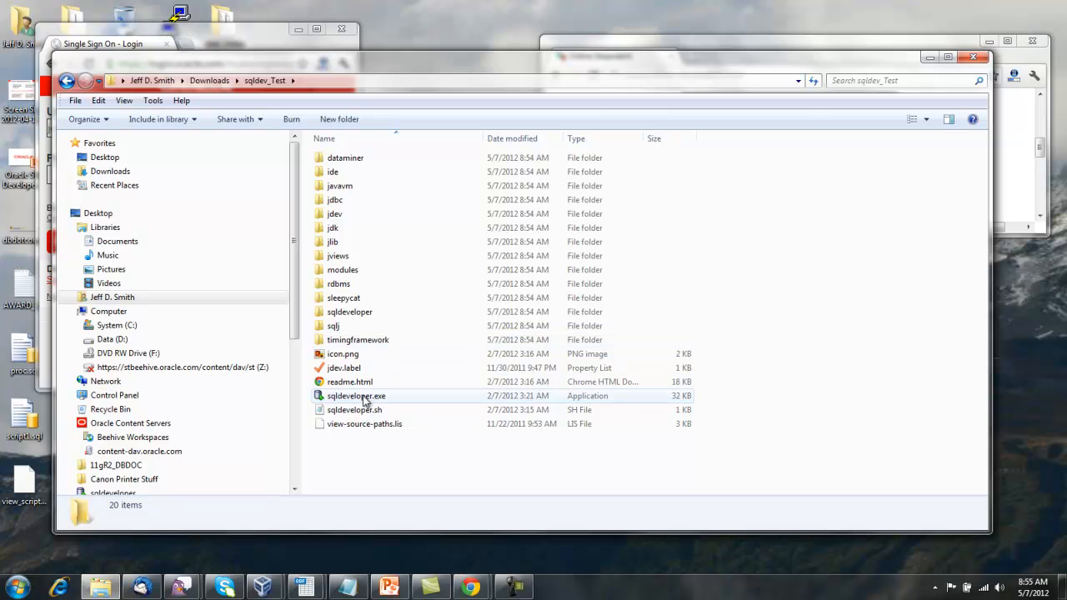
{"action": "double_click", "coordinate": [356, 395]}
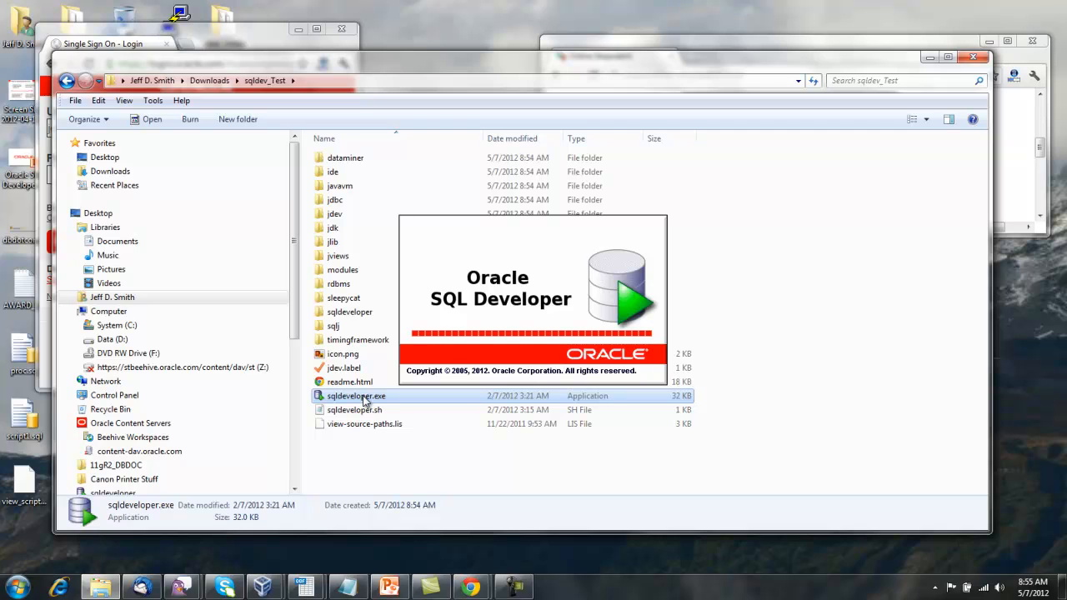
{"action": "double_click", "coordinate": [356, 395]}
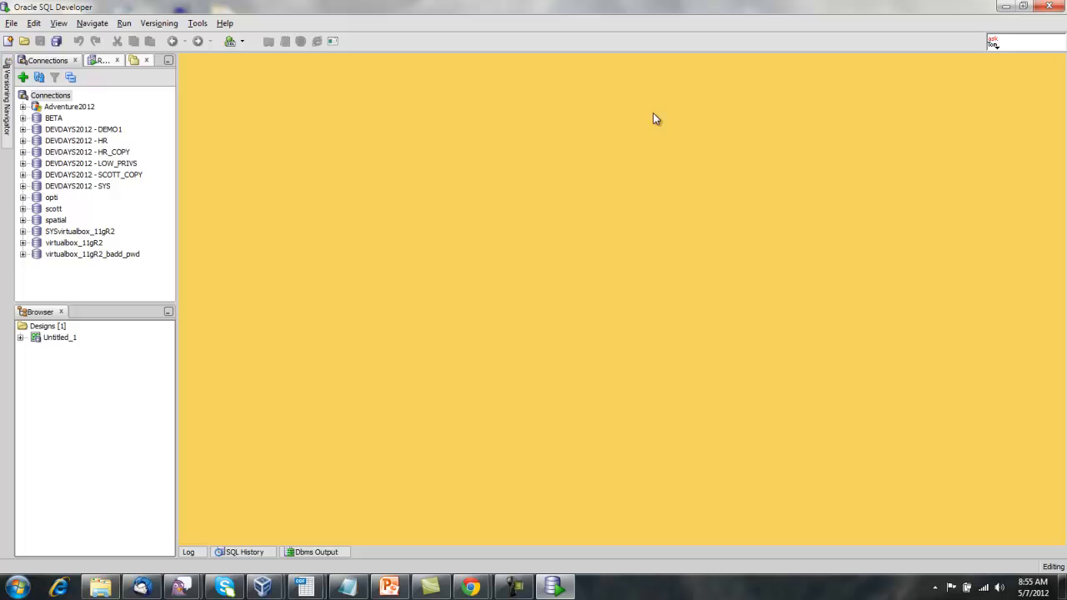
In a new connection, try TNS then Basic type, and connect to DEVDAYS2012 - HR
{"action": "left_click", "coordinate": [23, 77]}
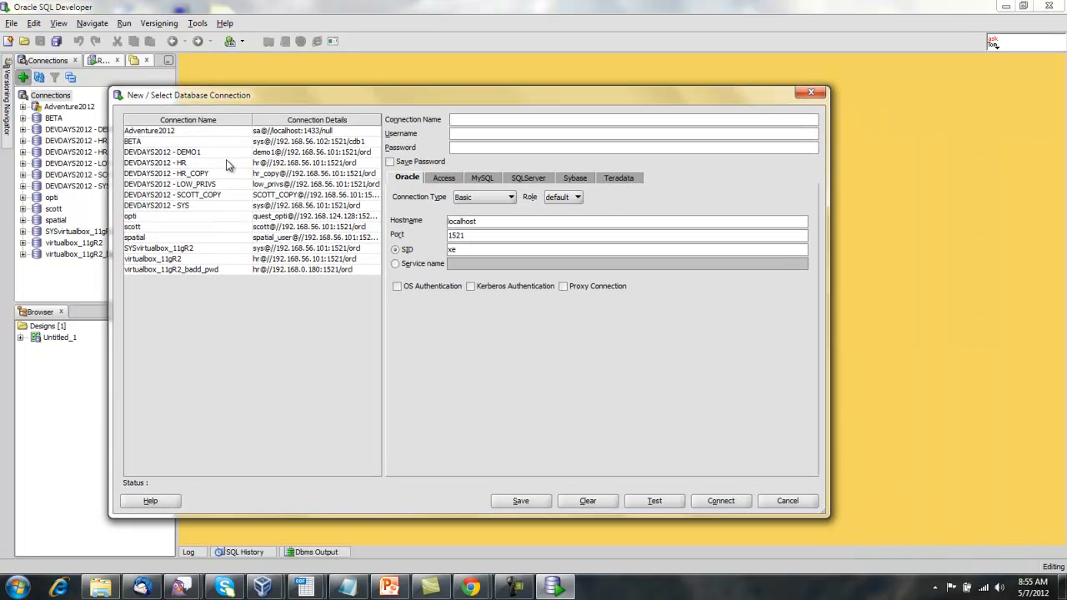
{"action": "mouse_move", "coordinate": [512, 304]}
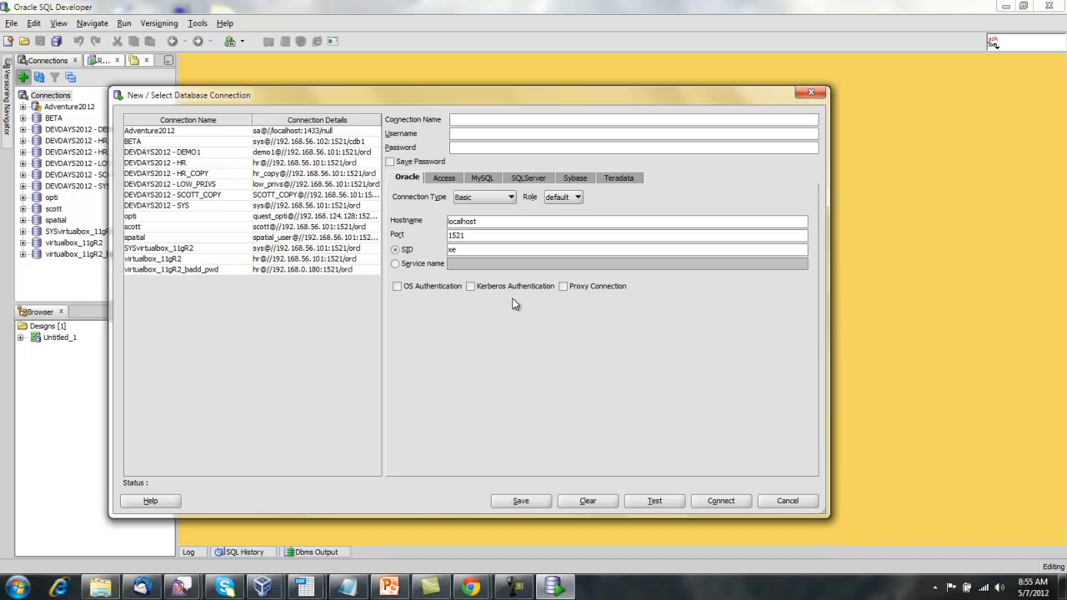
{"action": "mouse_move", "coordinate": [501, 314]}
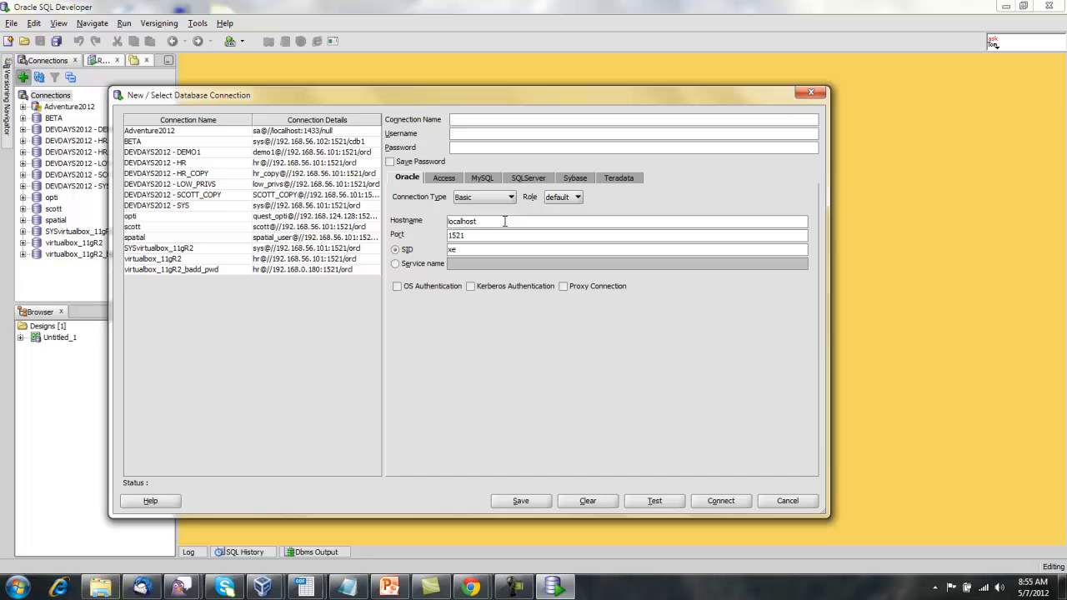
{"action": "left_click", "coordinate": [511, 197]}
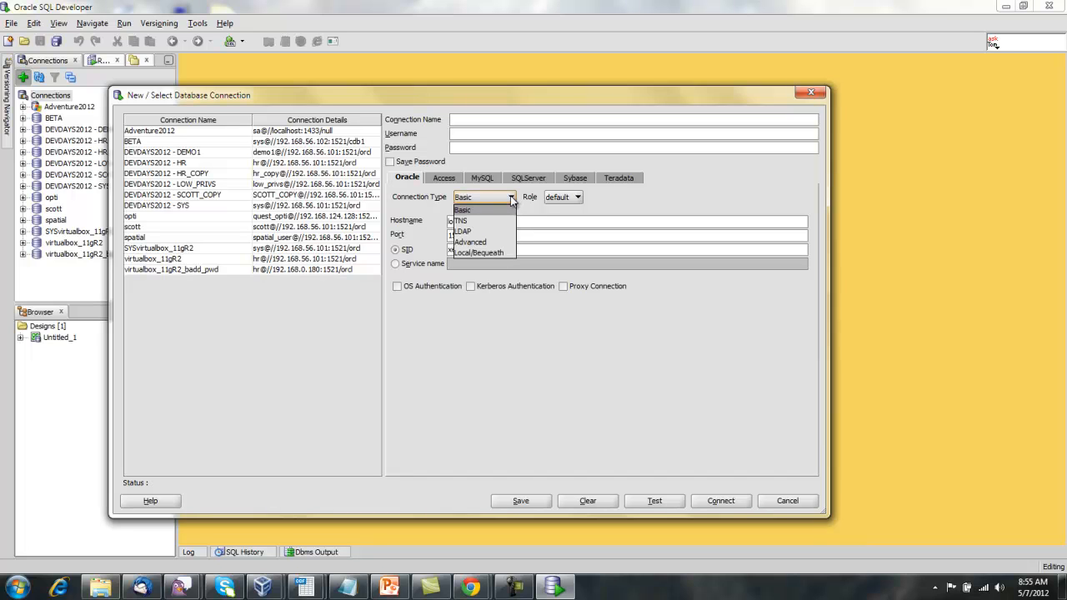
{"action": "left_click", "coordinate": [460, 221]}
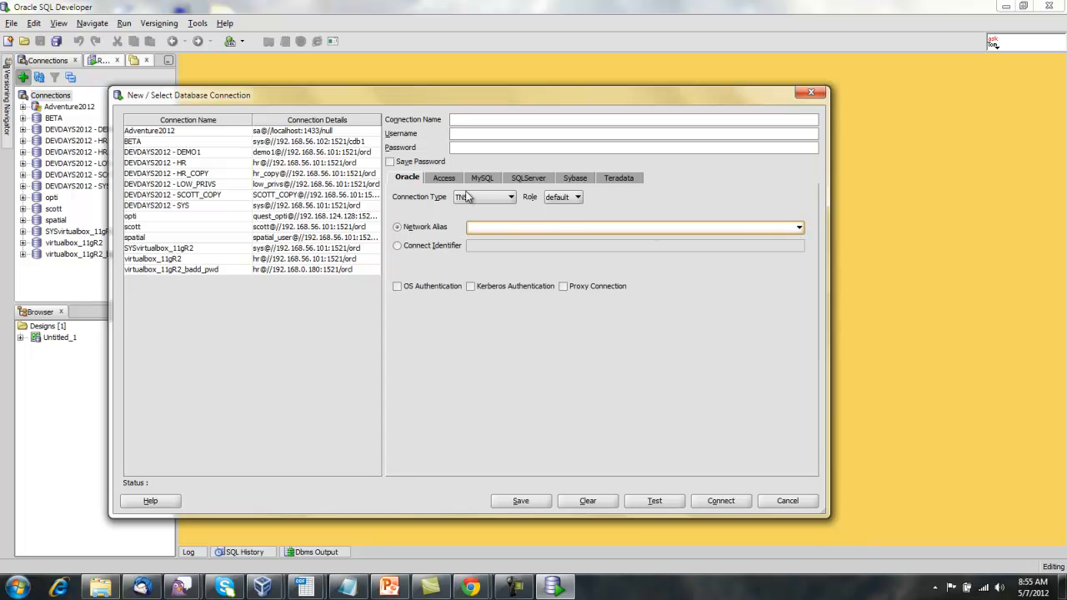
{"action": "left_click", "coordinate": [510, 196]}
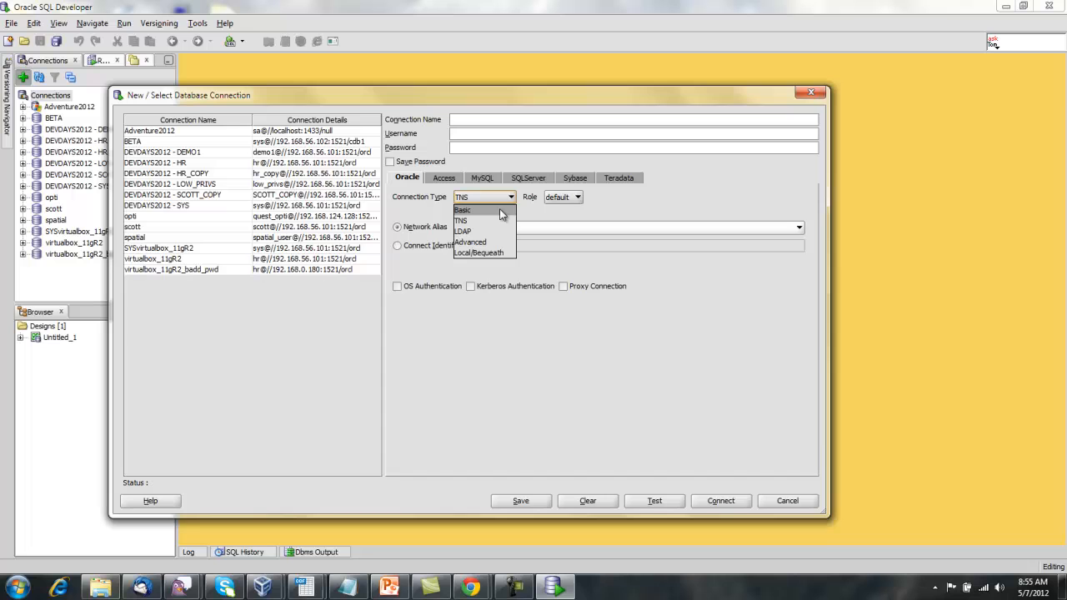
{"action": "left_click", "coordinate": [464, 209]}
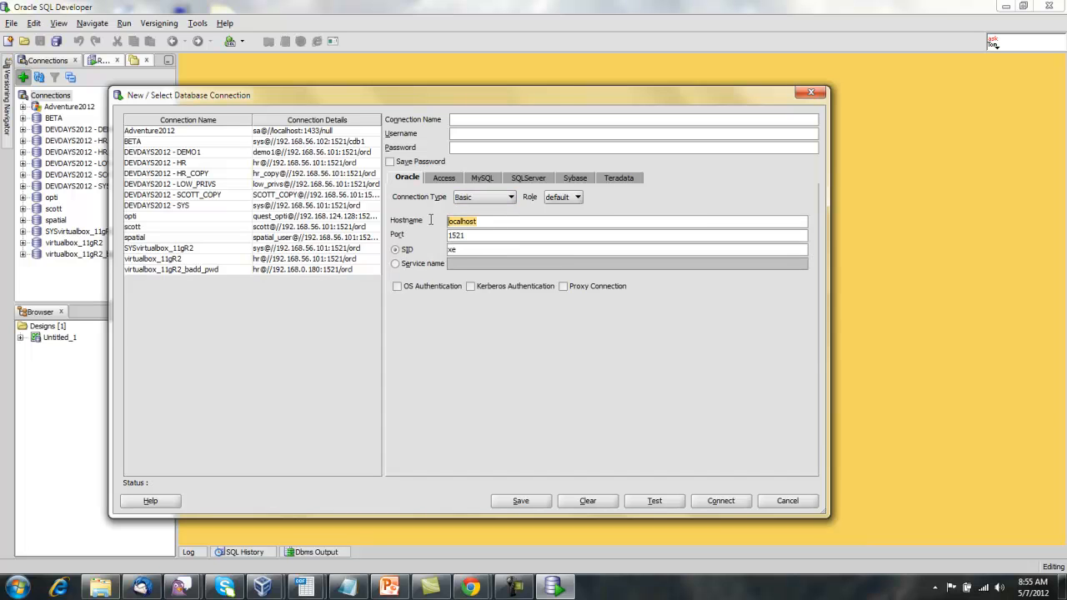
{"action": "mouse_move", "coordinate": [481, 233]}
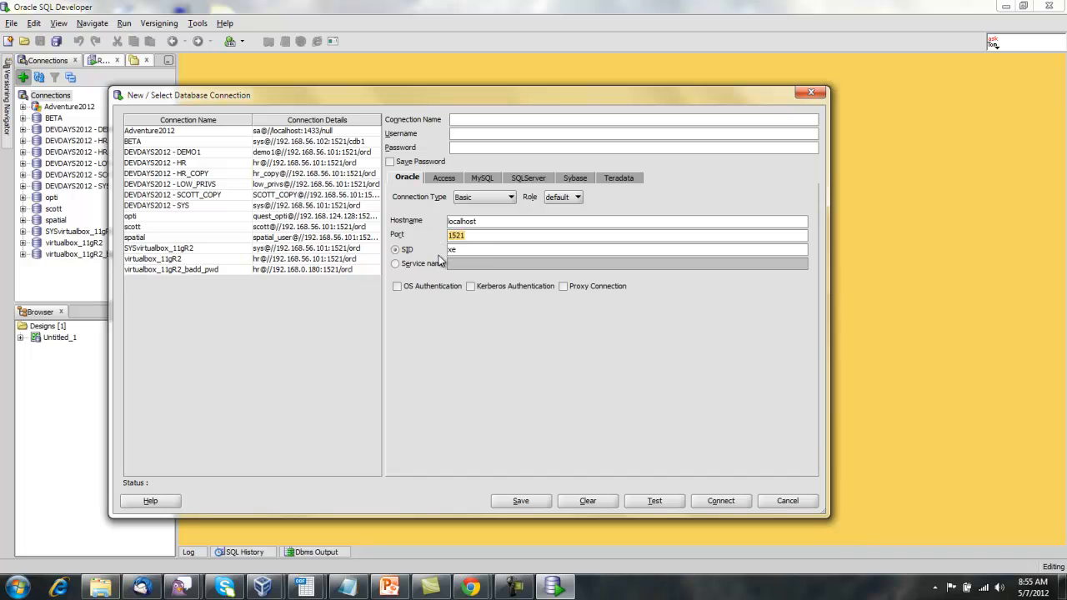
{"action": "left_click", "coordinate": [633, 118]}
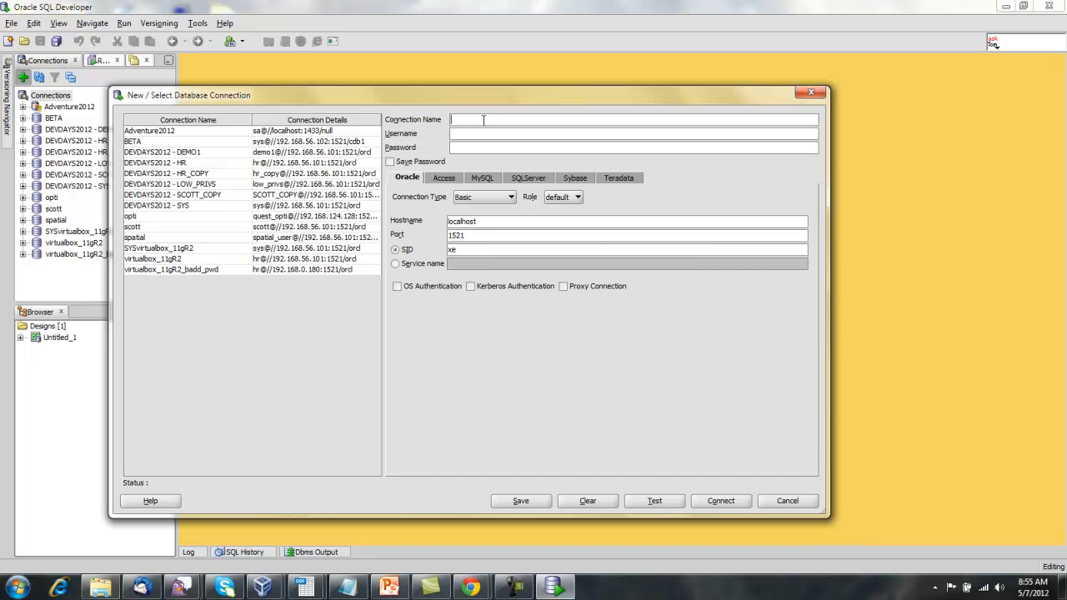
{"action": "mouse_move", "coordinate": [689, 320]}
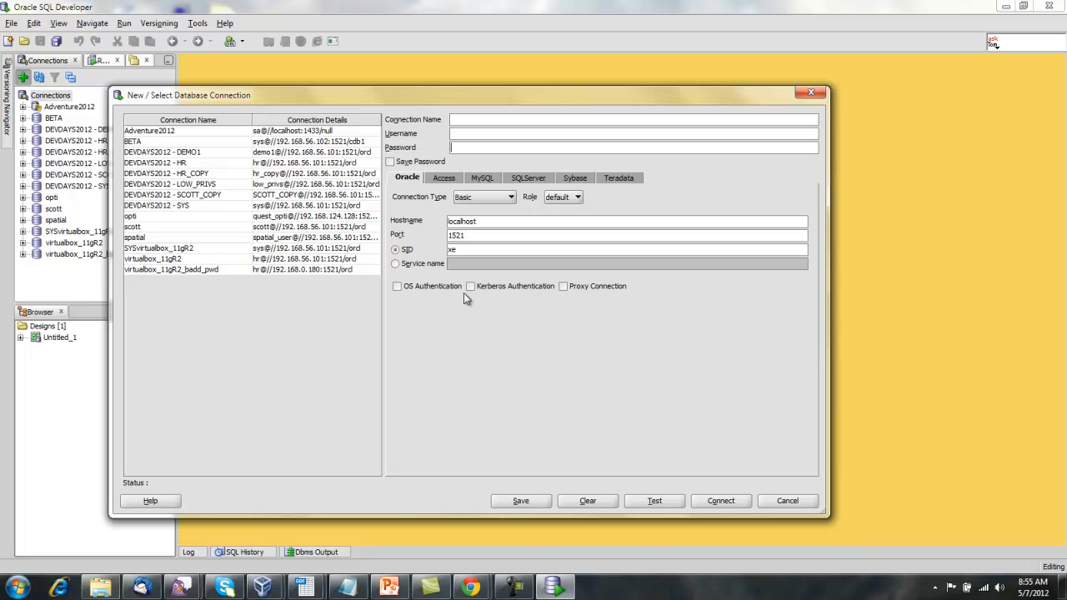
{"action": "left_click", "coordinate": [786, 500]}
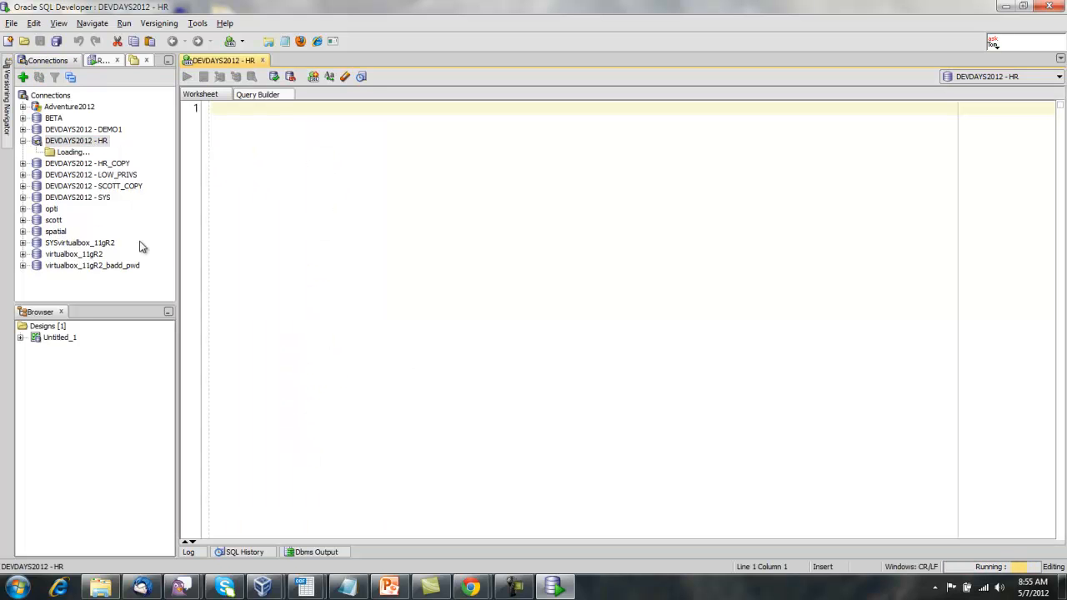
Open BEER from DEVDAYS2012 - HR's Tables (Filtered) to view its columns, then pause the stopwatch
{"action": "left_click", "coordinate": [24, 140]}
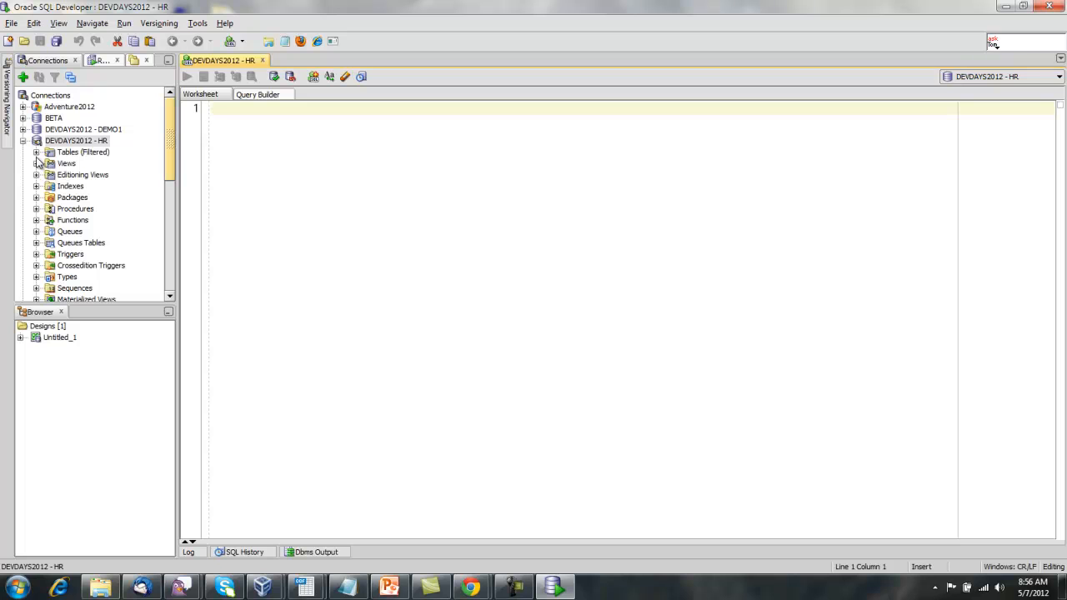
{"action": "left_click", "coordinate": [82, 152]}
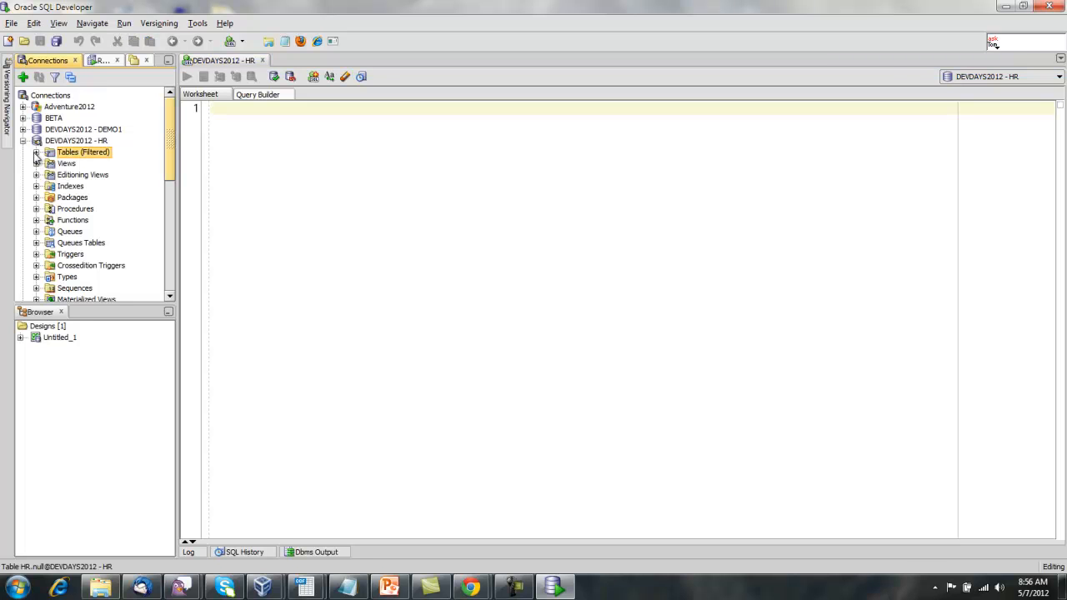
{"action": "left_click", "coordinate": [37, 152]}
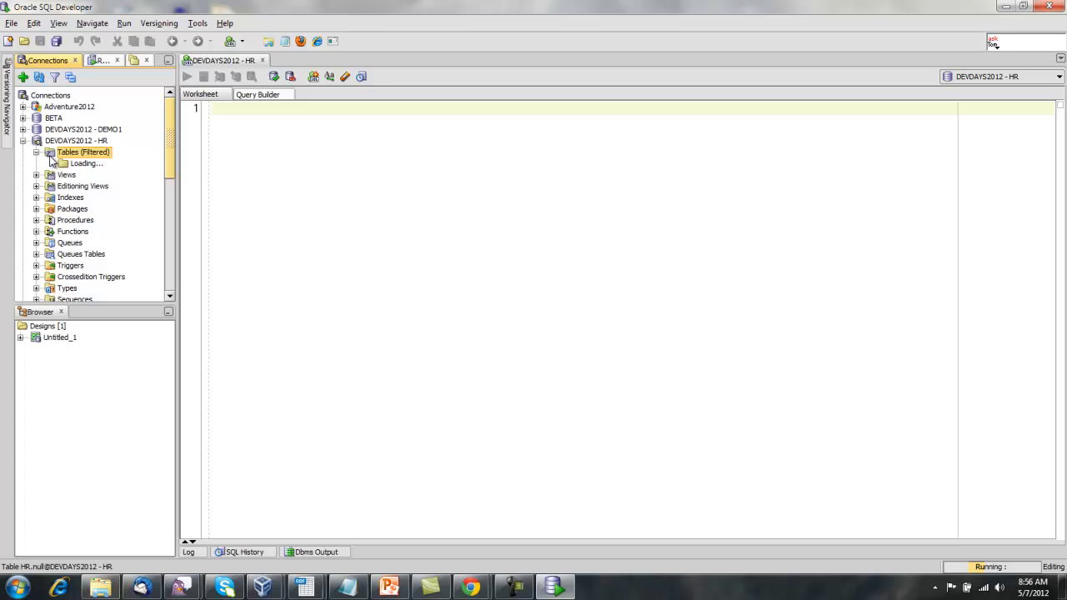
{"action": "left_click", "coordinate": [50, 151]}
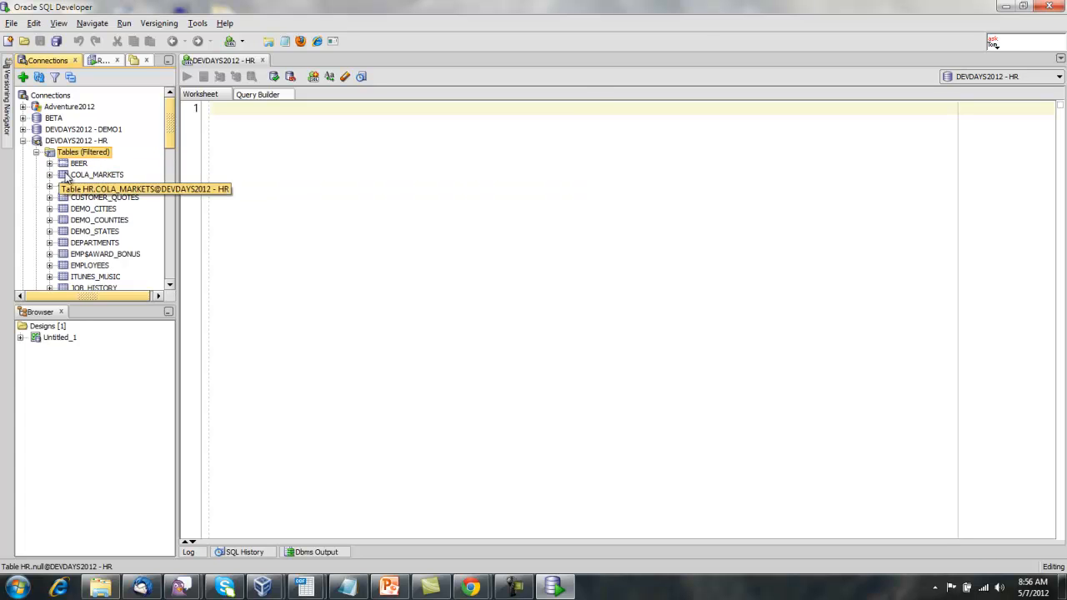
{"action": "left_click", "coordinate": [78, 162]}
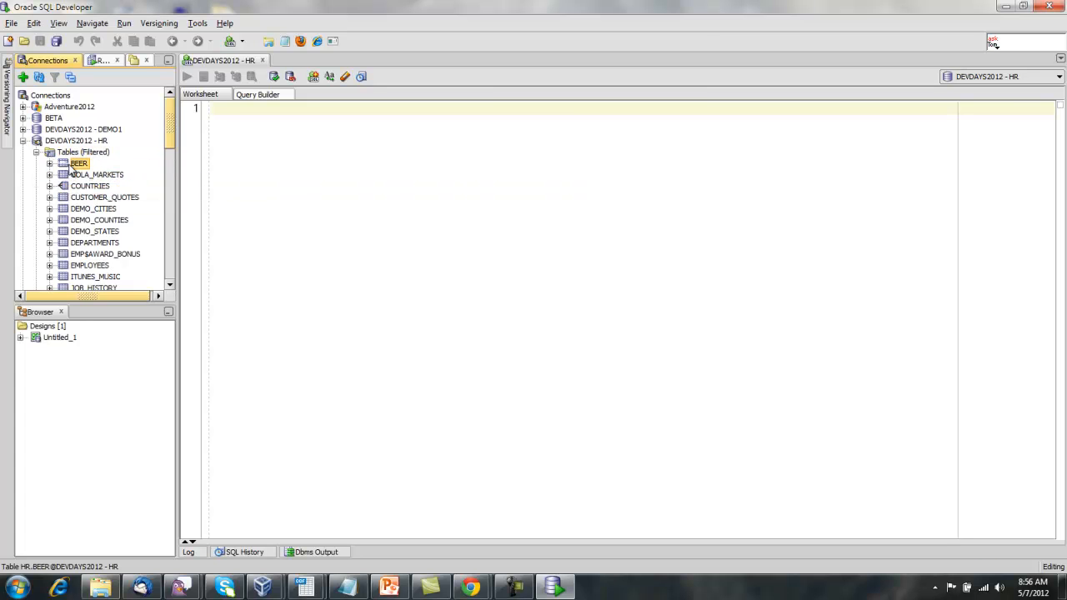
{"action": "double_click", "coordinate": [78, 162]}
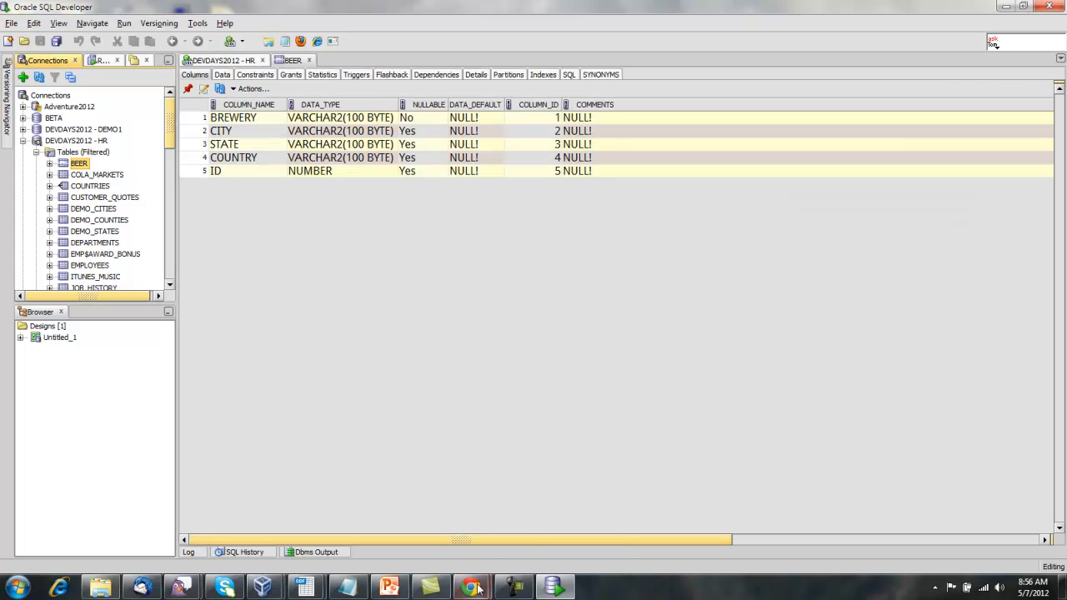
{"action": "left_click", "coordinate": [471, 588]}
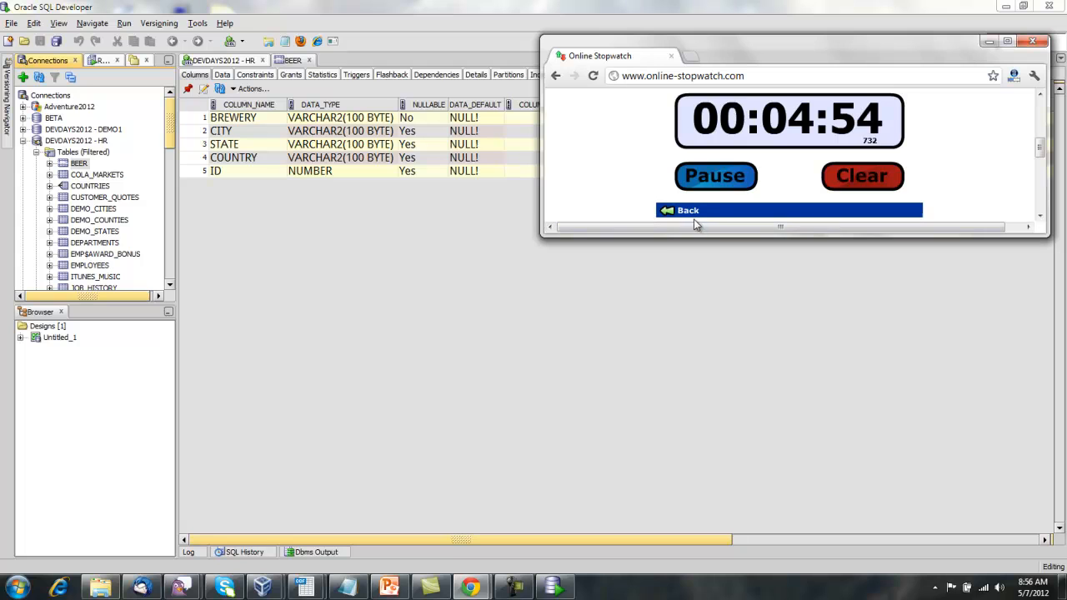
{"action": "left_click", "coordinate": [715, 176]}
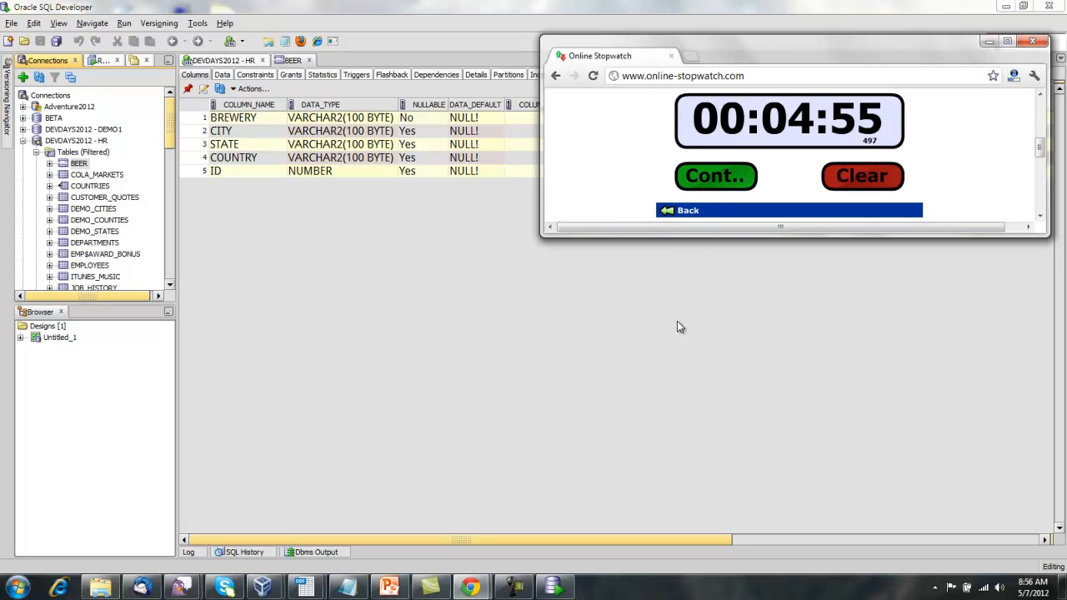